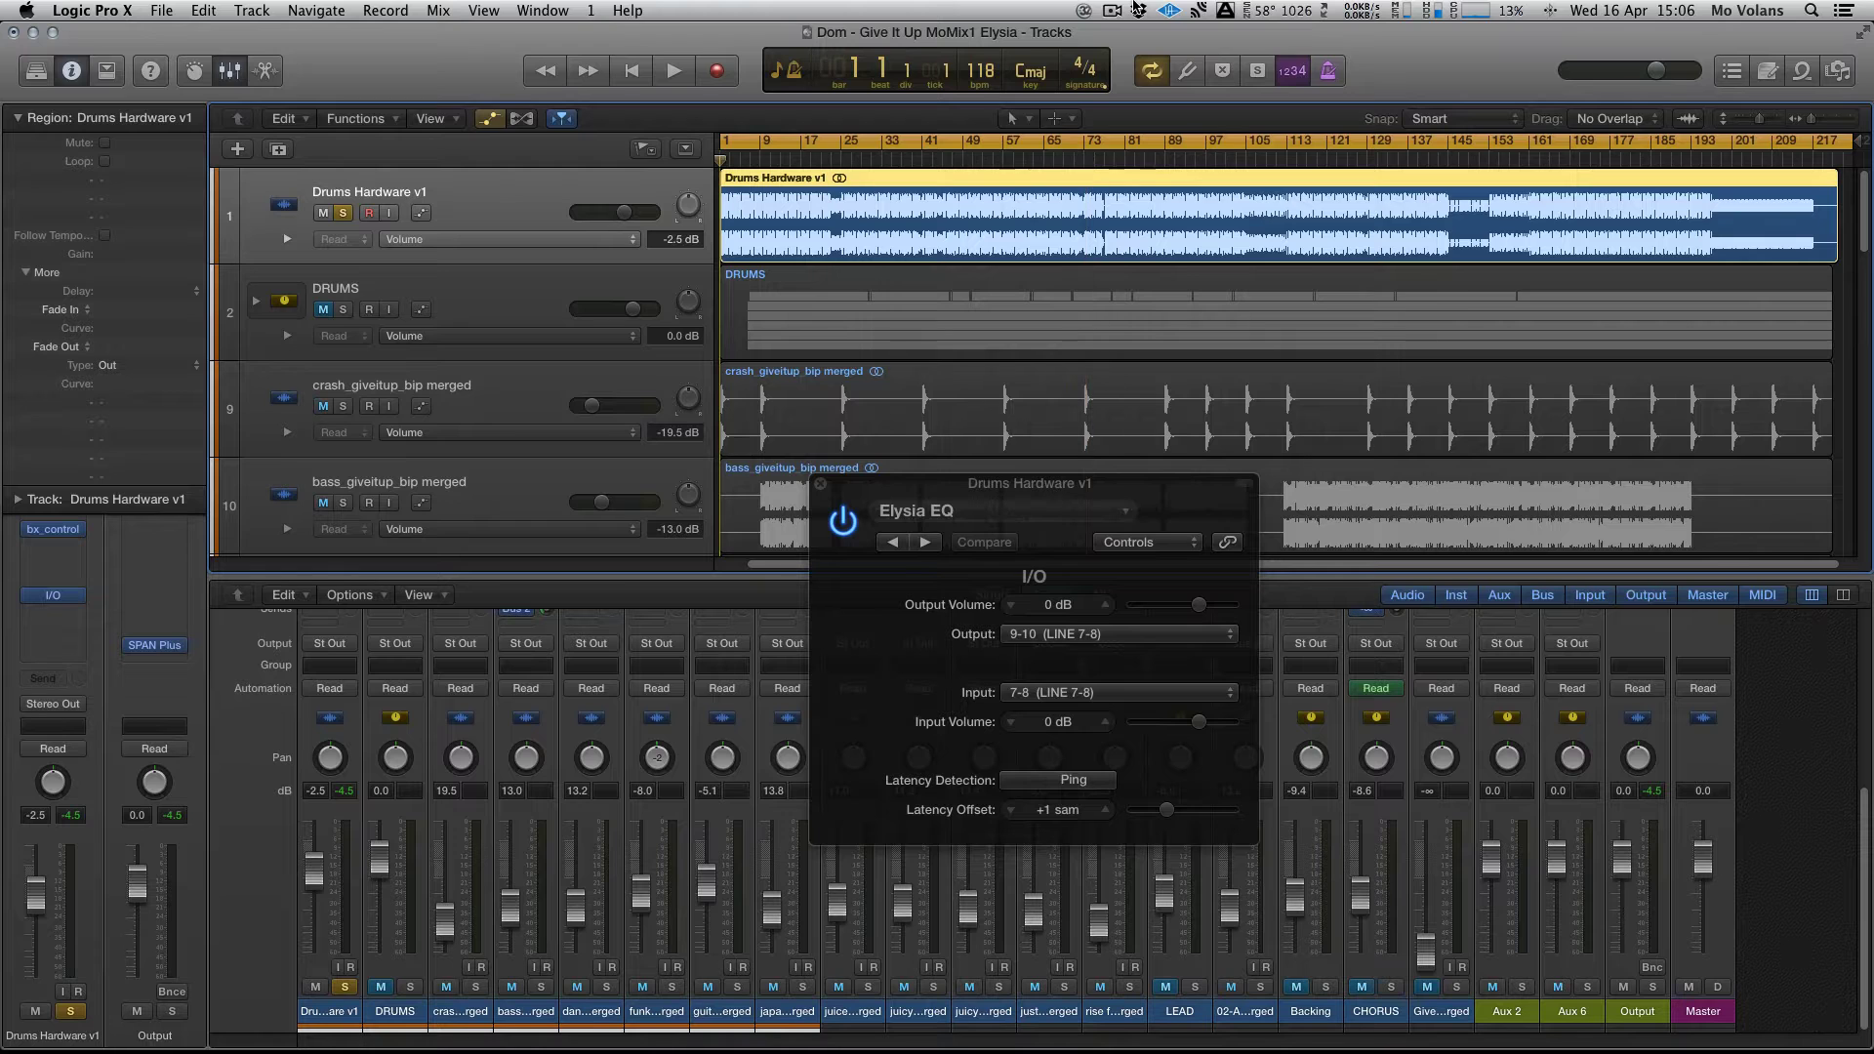
Start playback so Drums Hardware v1 runs through the Elysia EQ insert (send 9-10, return 7-8).
click(673, 70)
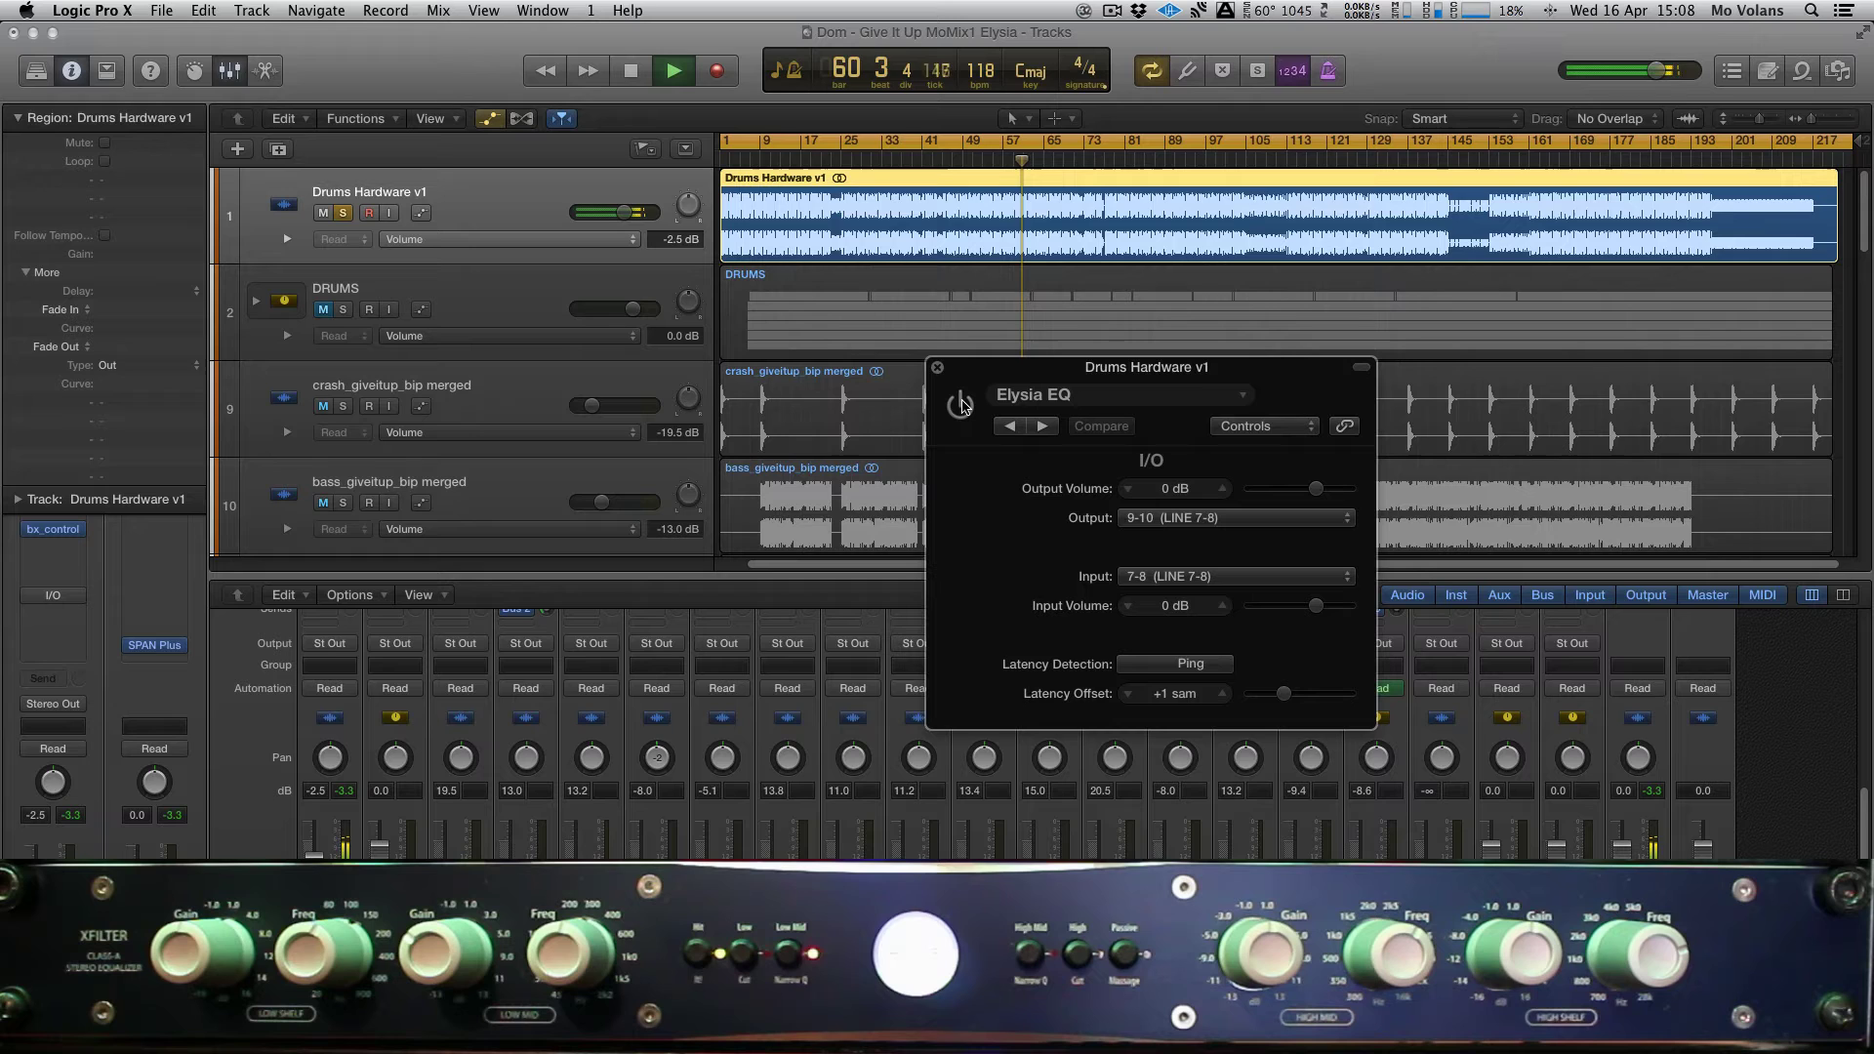
click(958, 406)
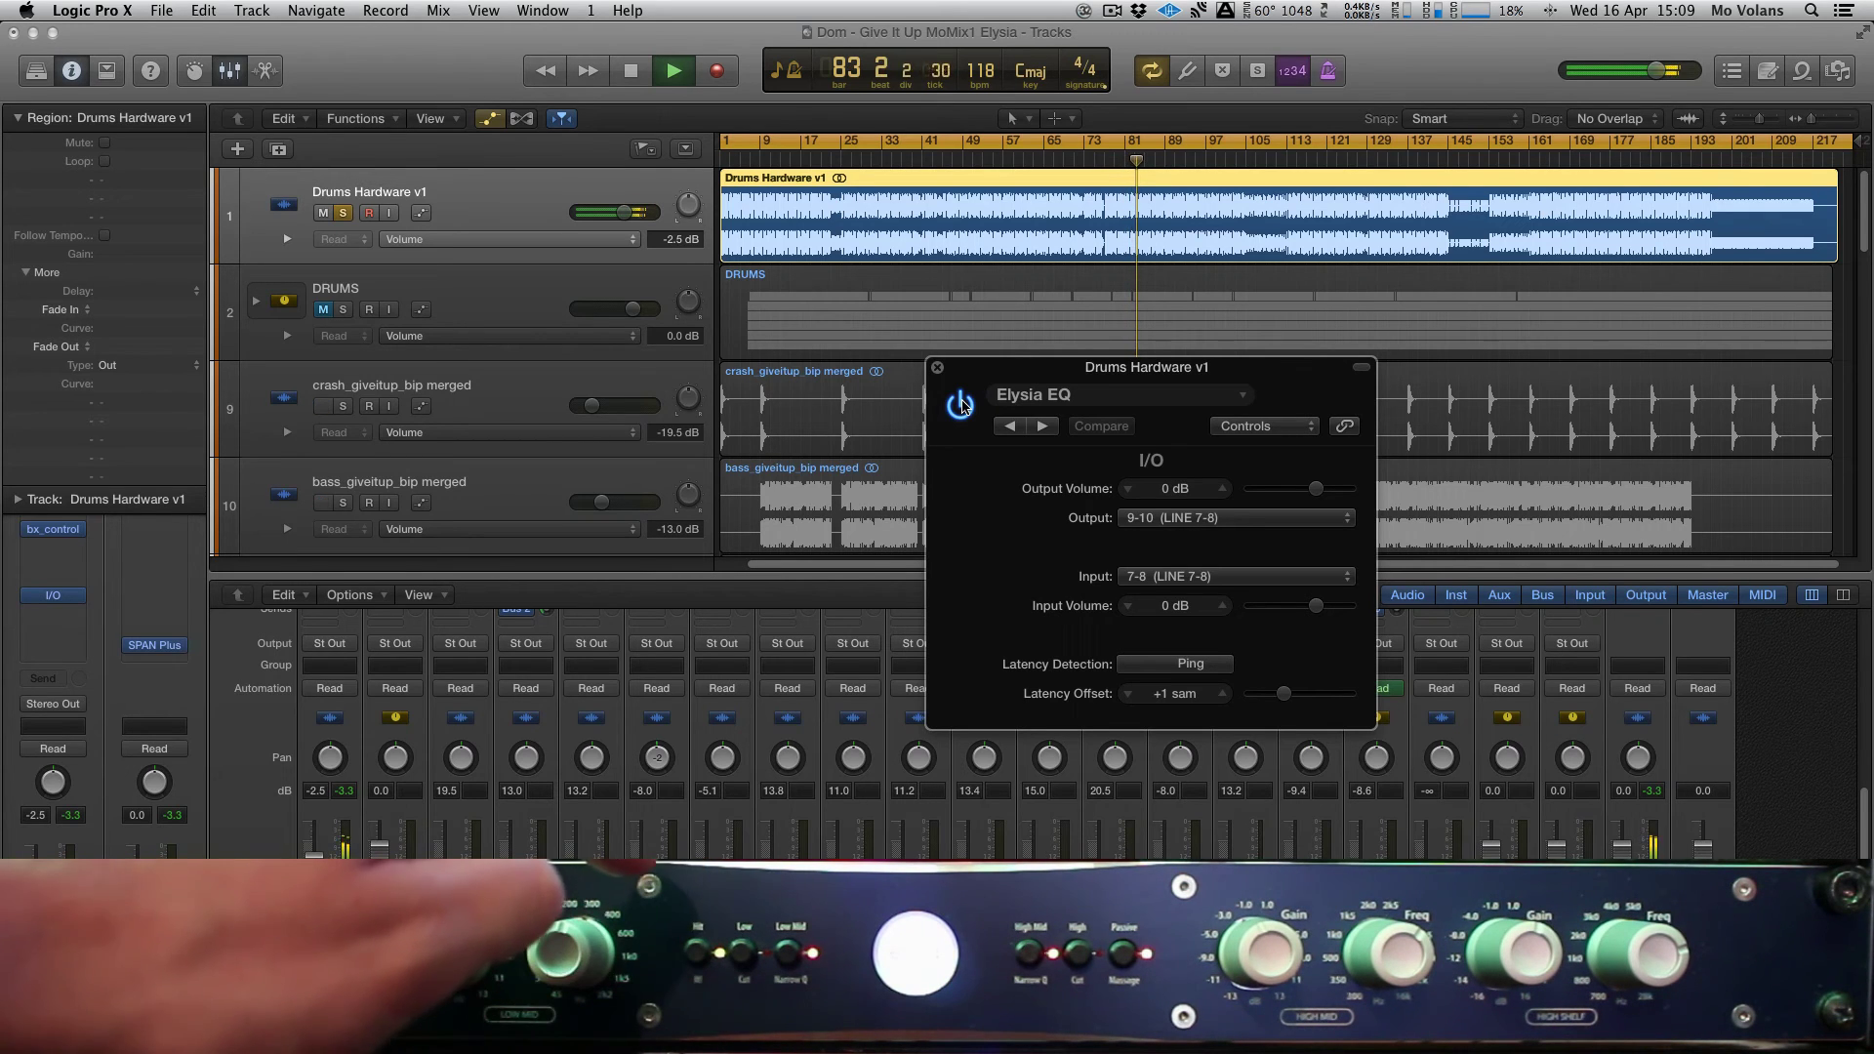
Stop playback near bar 84 after auditioning the EQ'd drums.
click(674, 71)
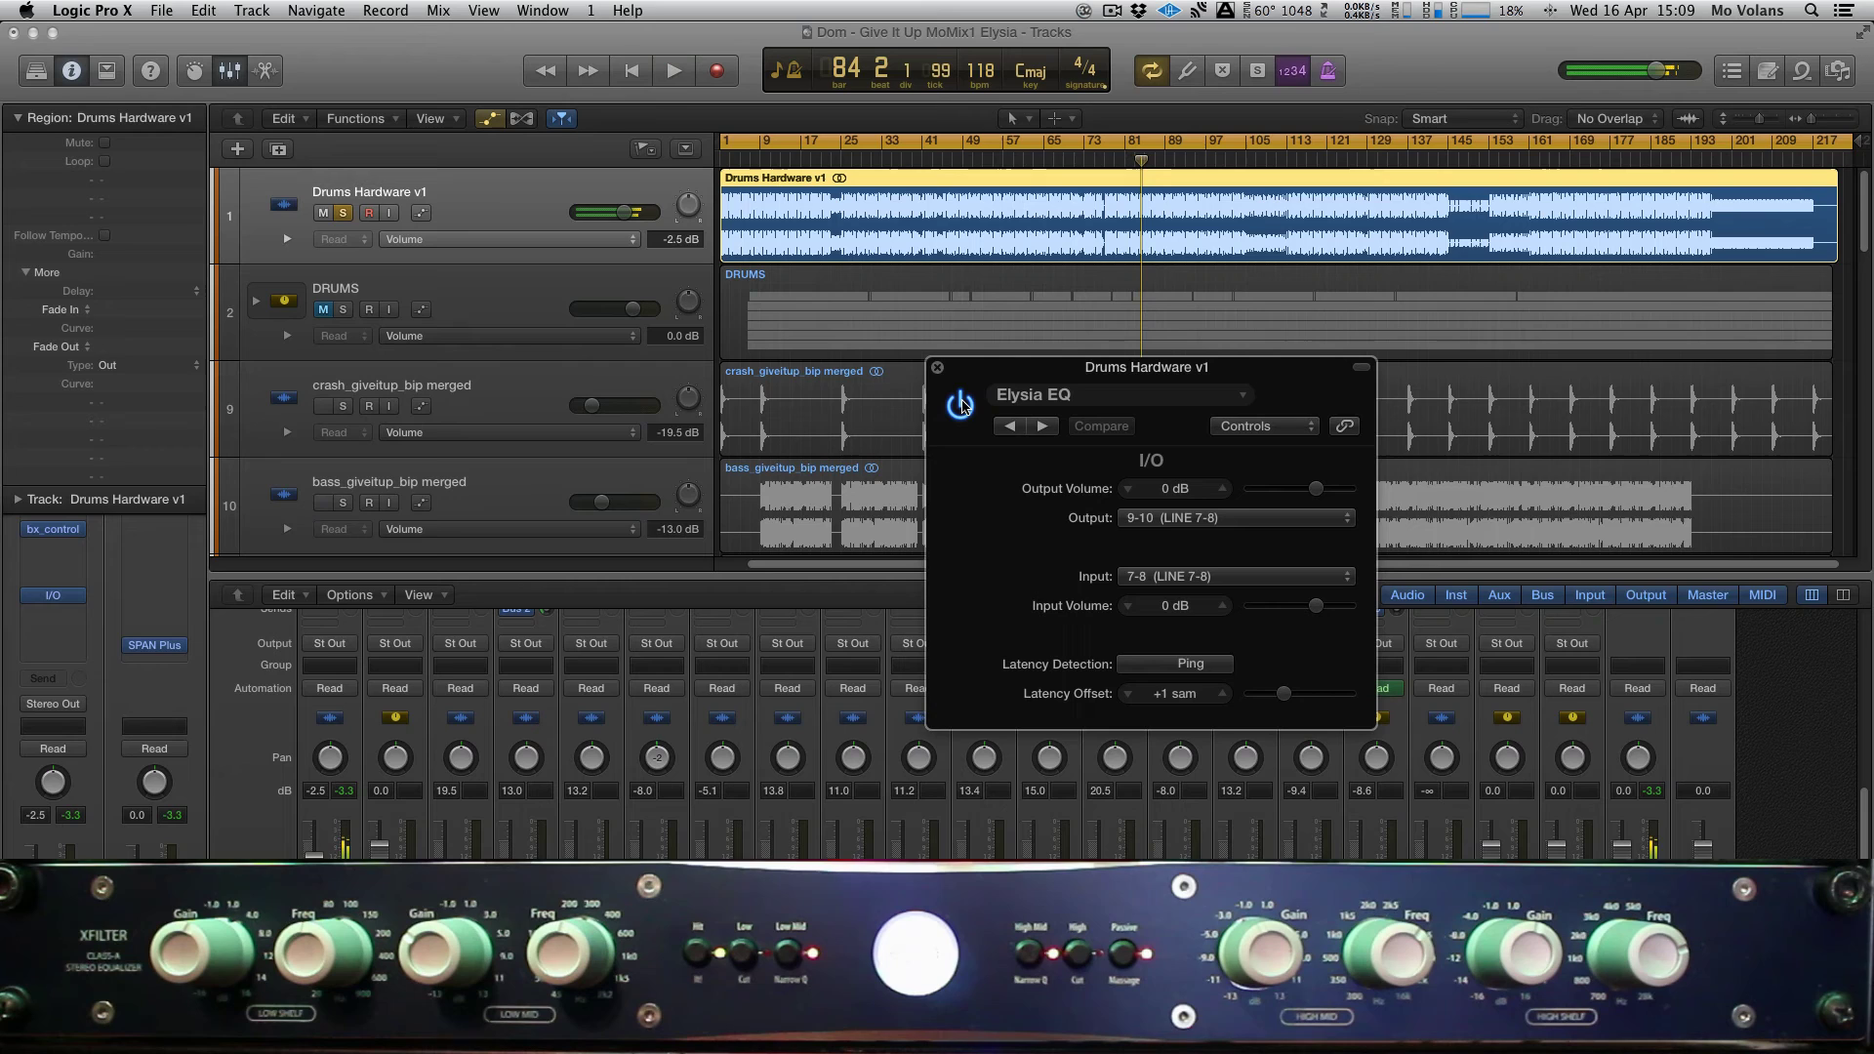